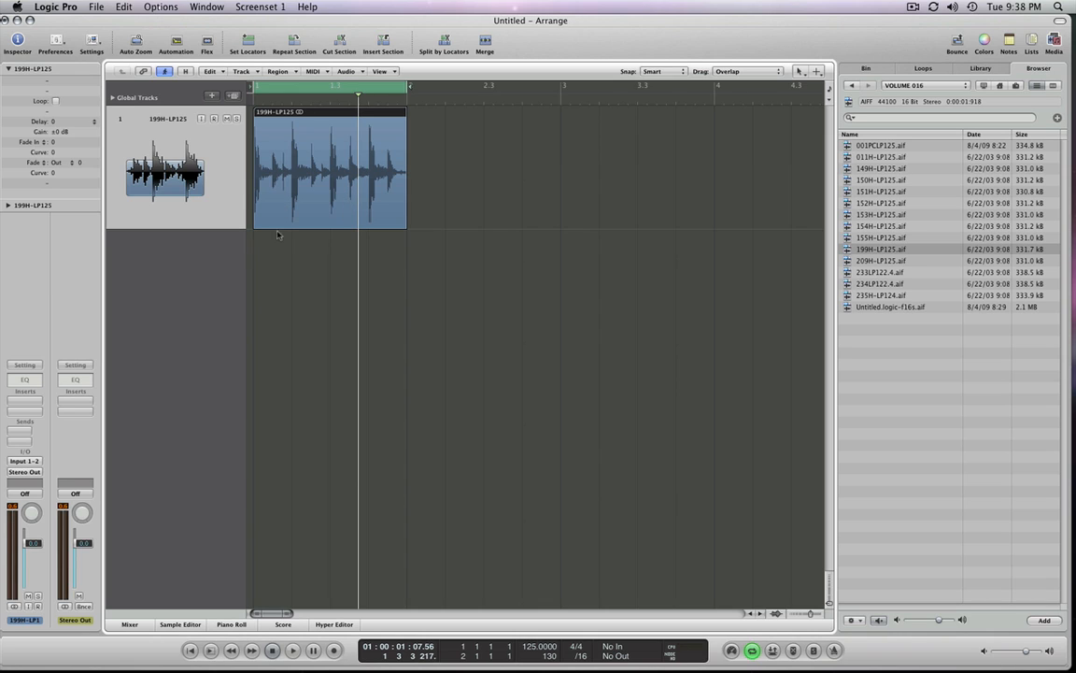
mouse_move(368, 284)
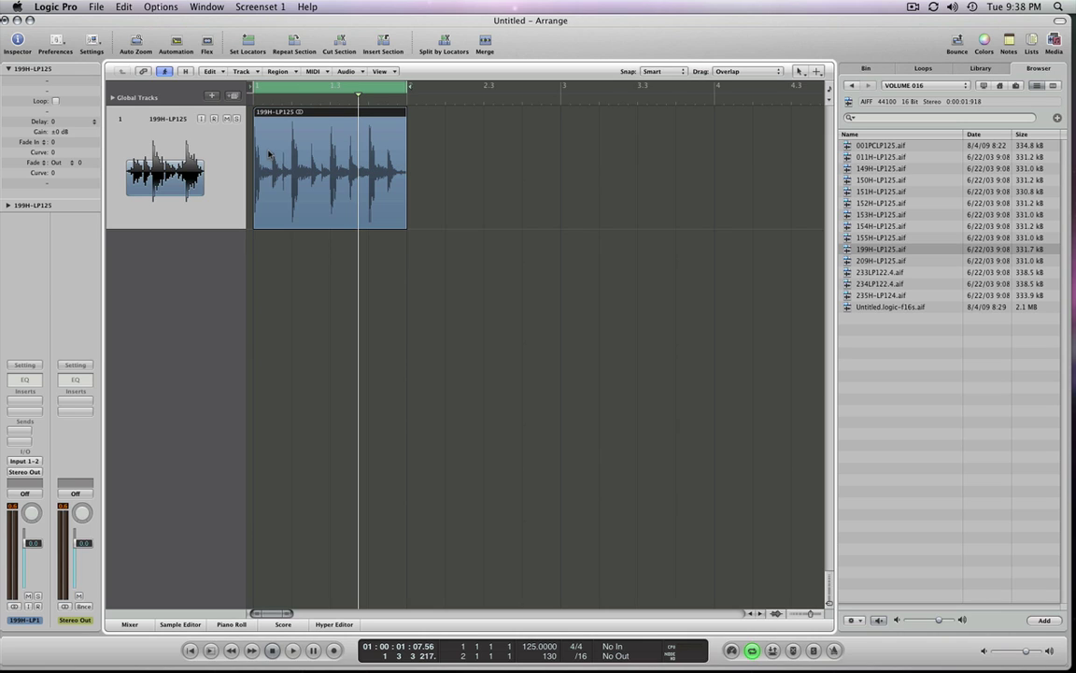
mouse_move(310, 159)
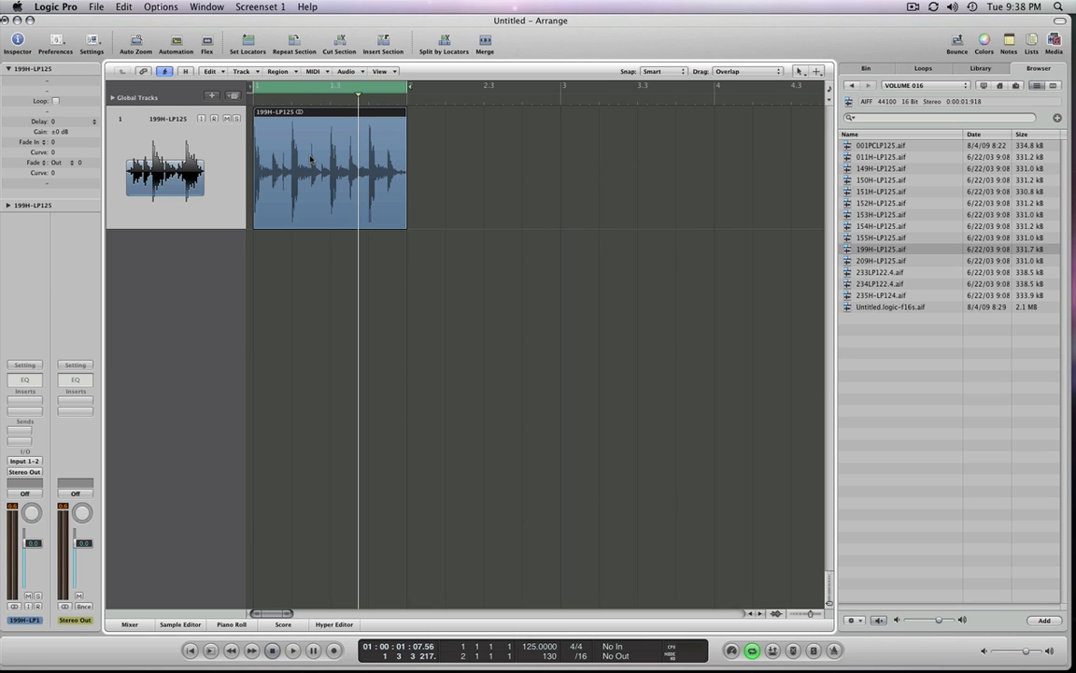
mouse_move(342, 150)
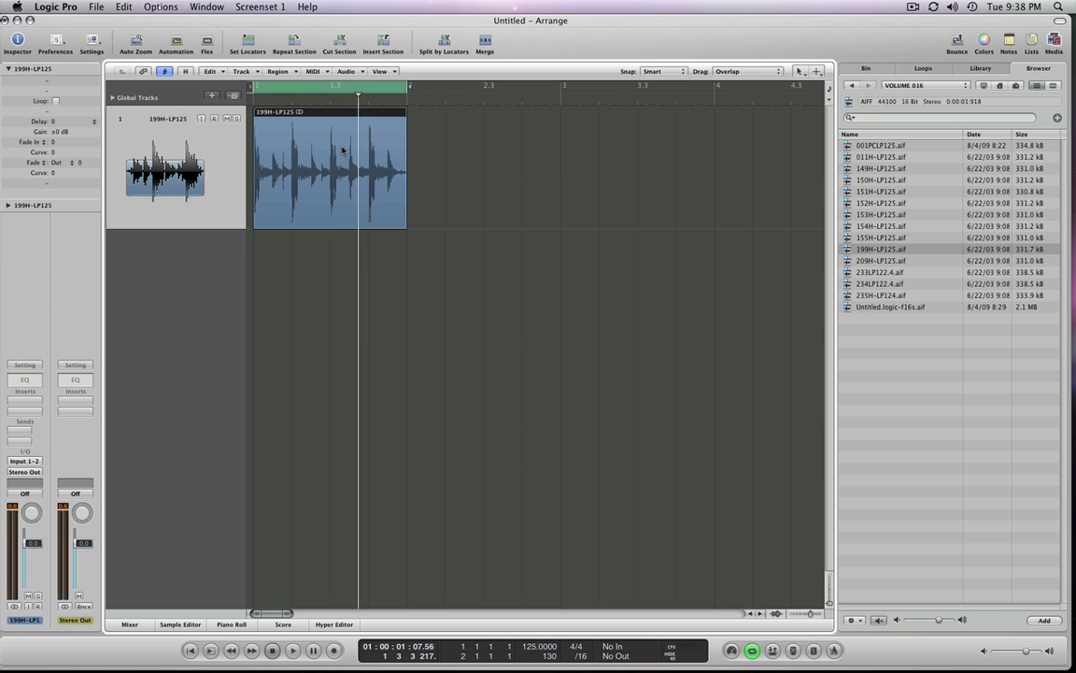
Bring up the drum loop region's context menu to reach the Convert options
right_click(344, 149)
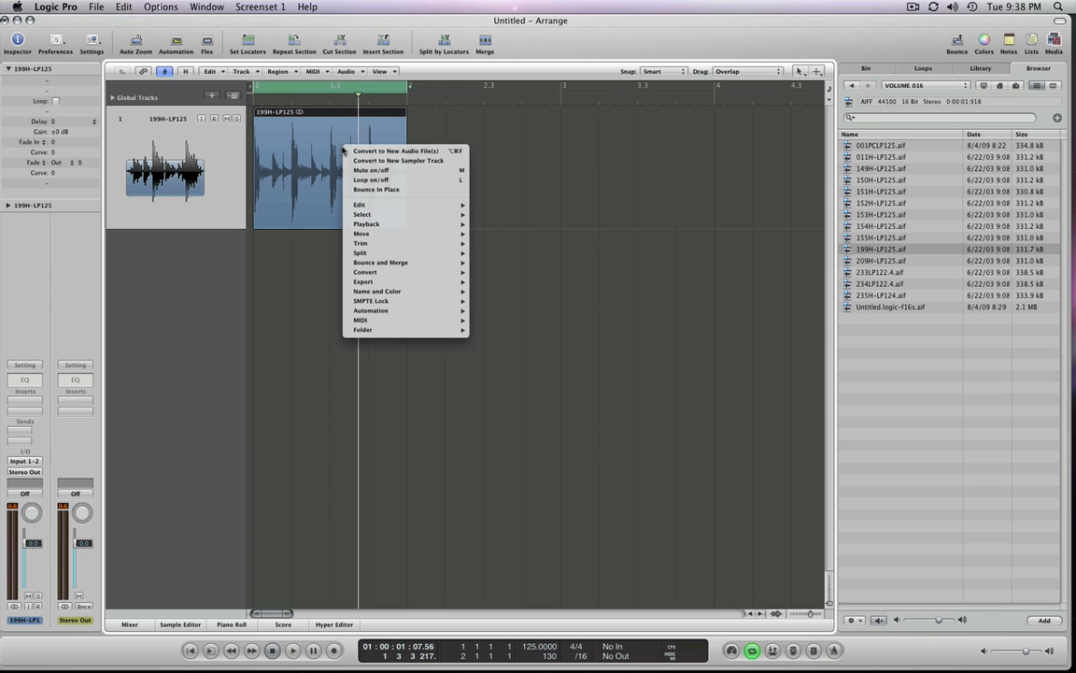
mouse_move(363, 280)
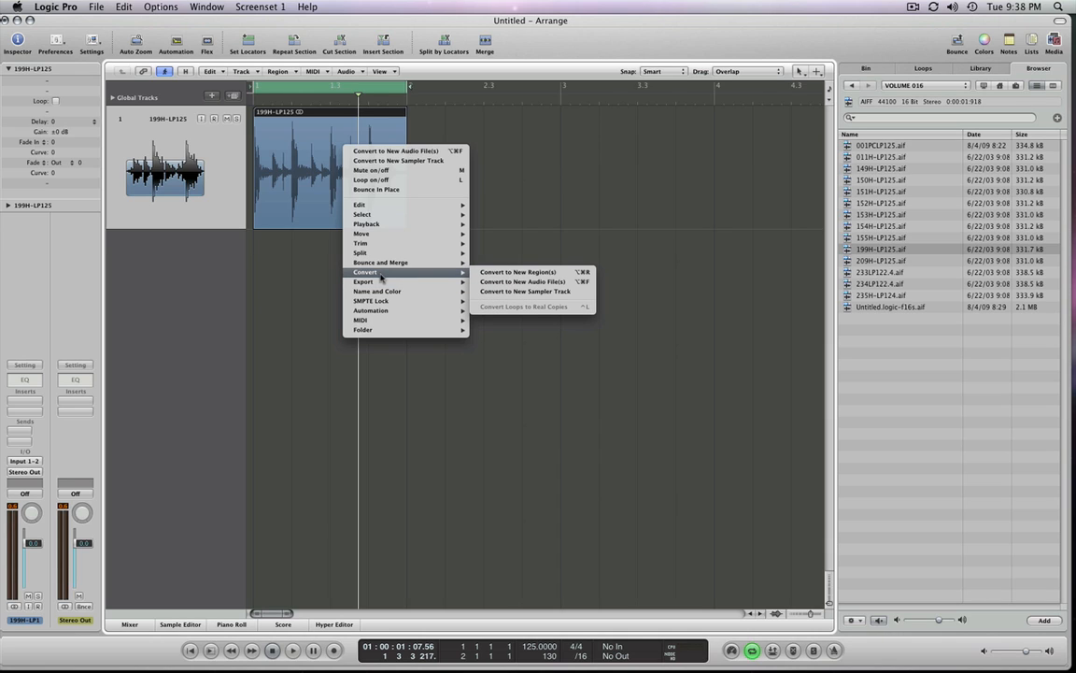
mouse_move(523, 291)
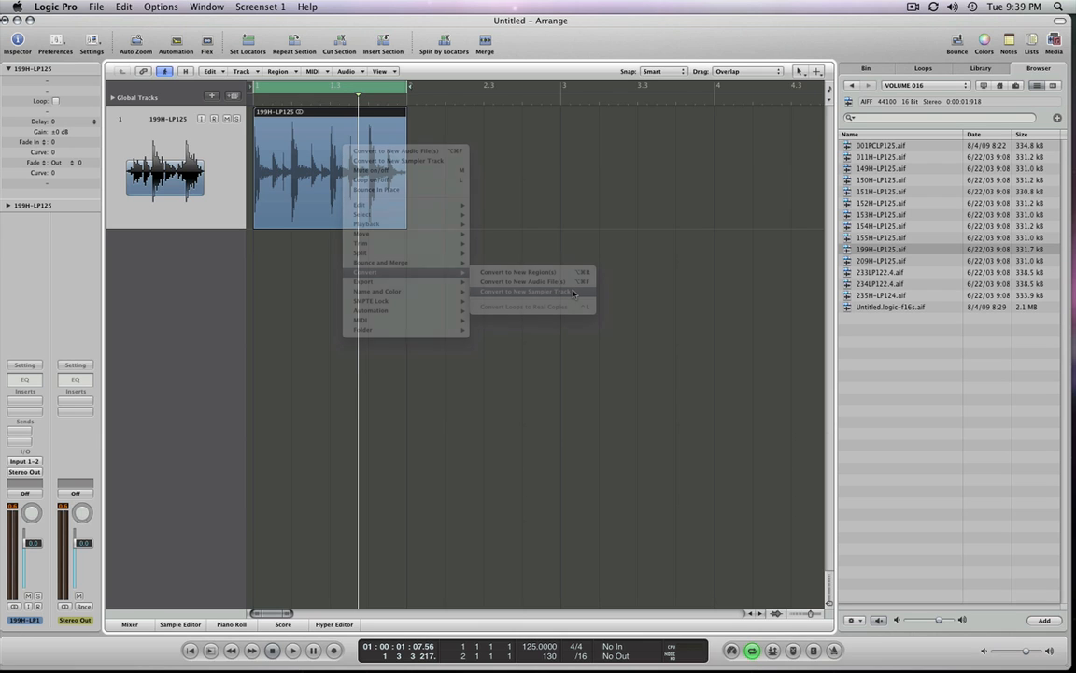
Convert the region to a new sampler track named 'House Loop' using transient-marker zones
left_click(525, 291)
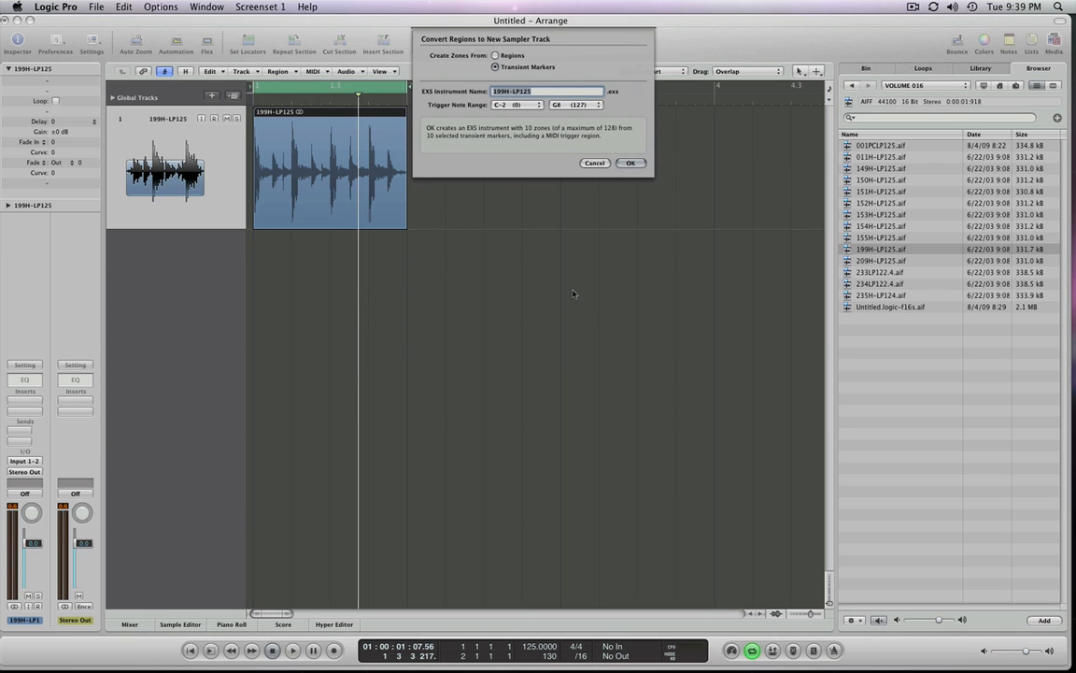
mouse_move(454, 83)
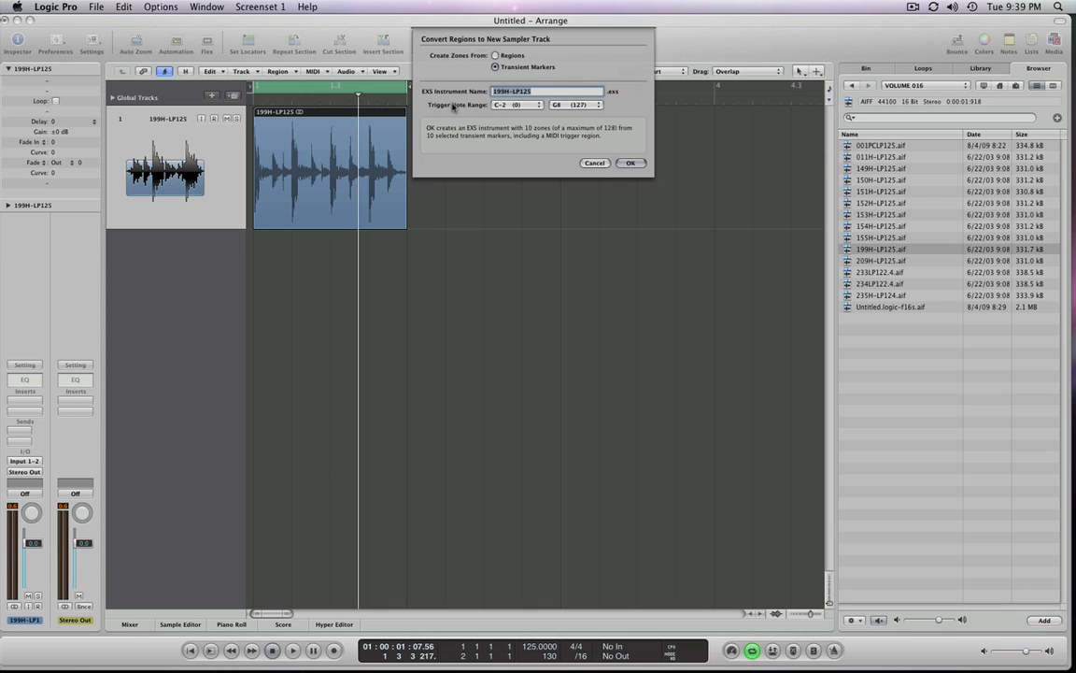
mouse_move(531, 104)
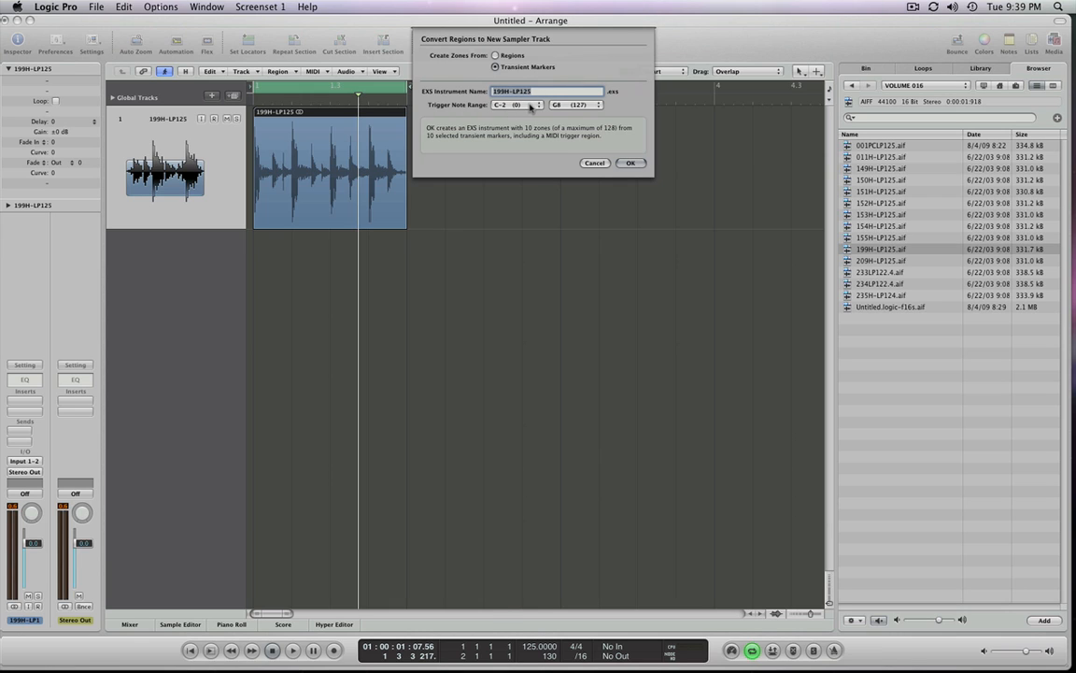
mouse_move(580, 112)
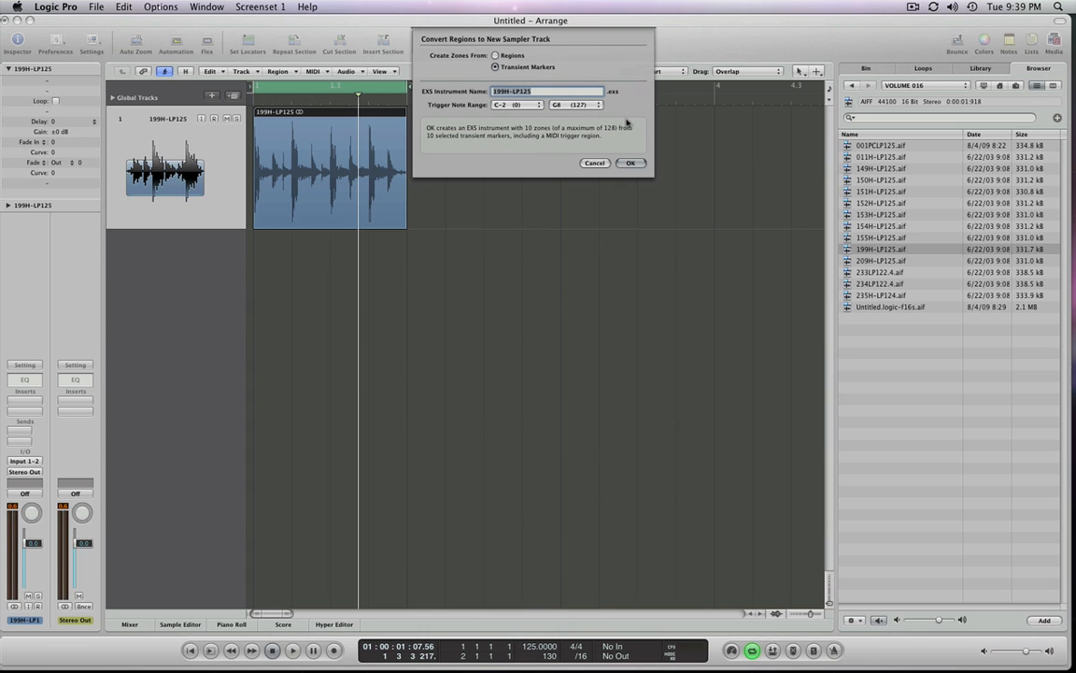
mouse_move(510, 133)
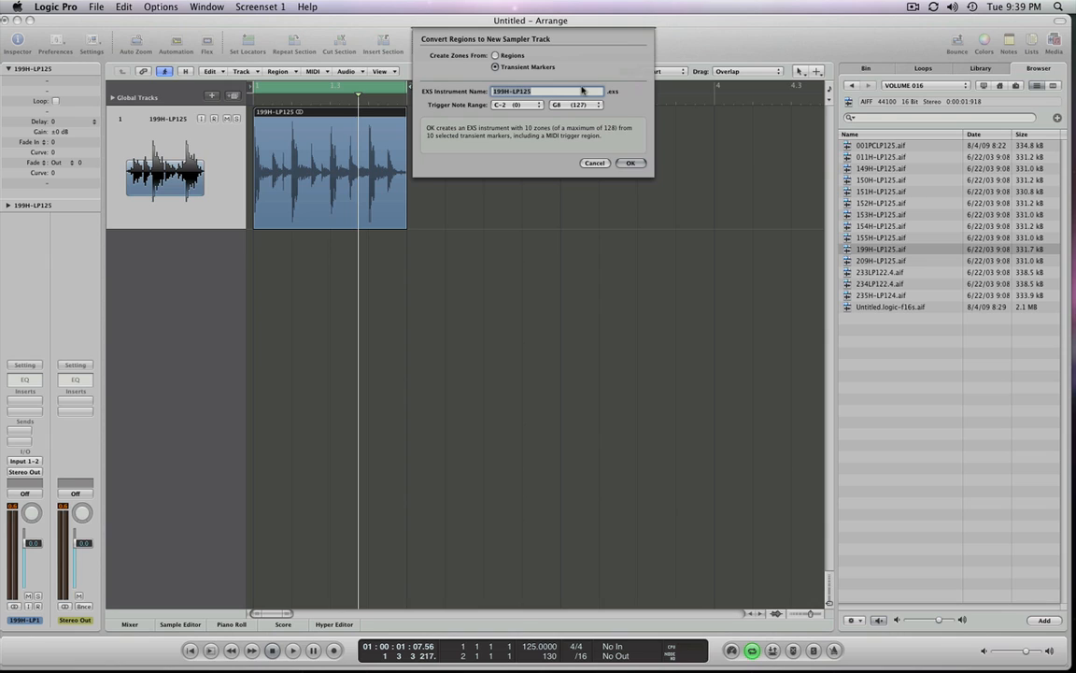
mouse_move(631, 100)
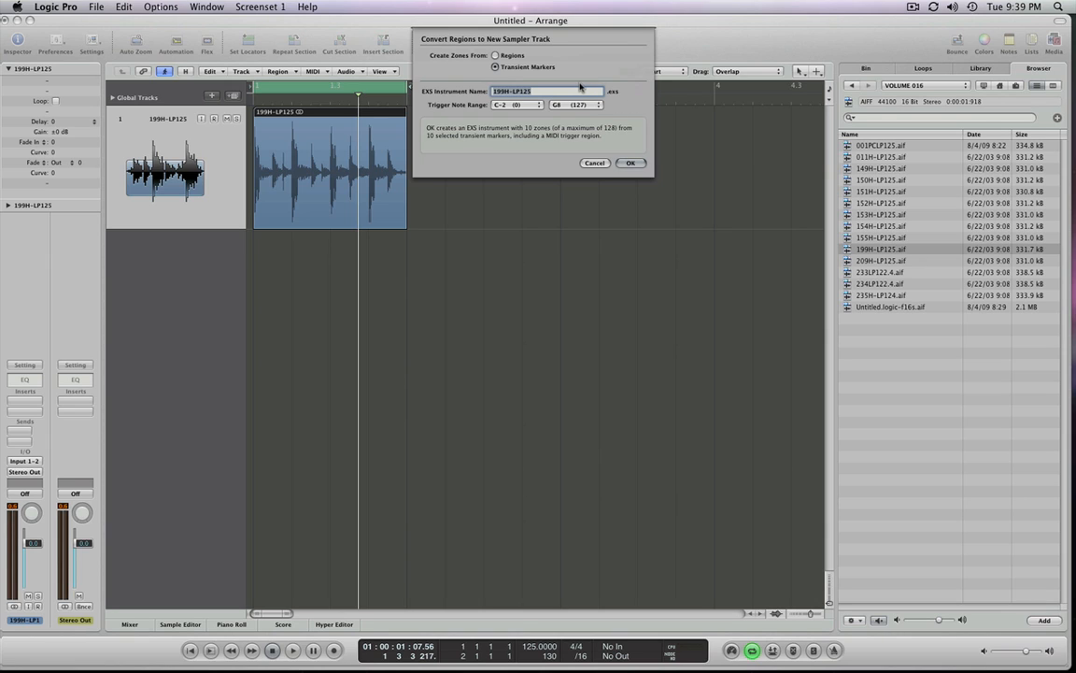
type("House Loop")
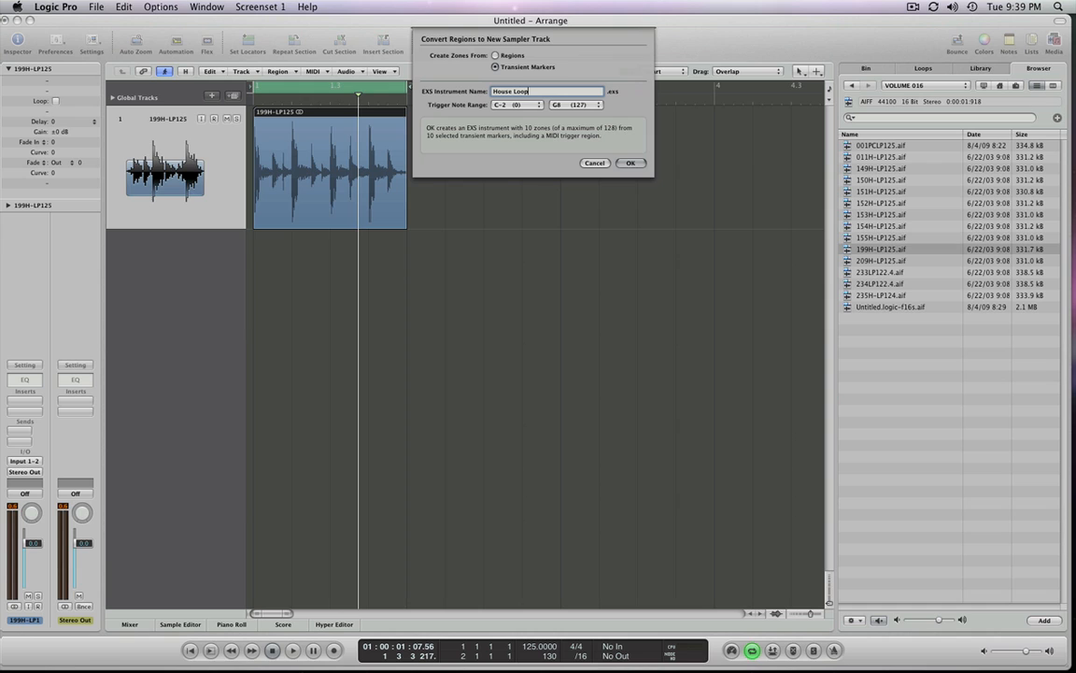
left_click(632, 163)
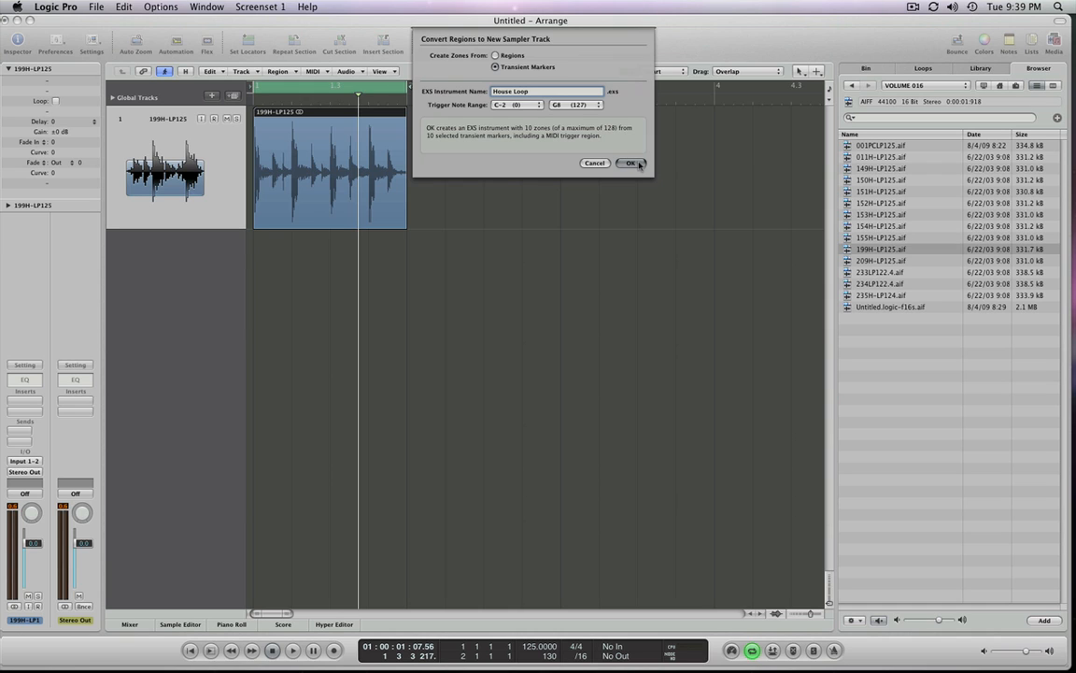
left_click(632, 162)
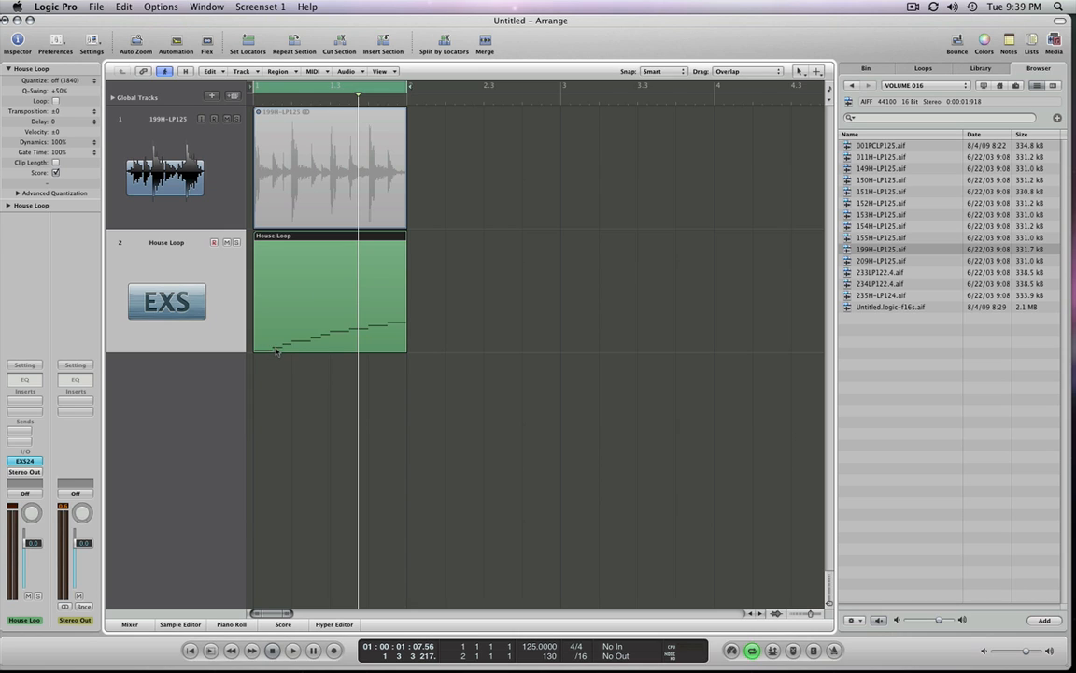
mouse_move(187, 263)
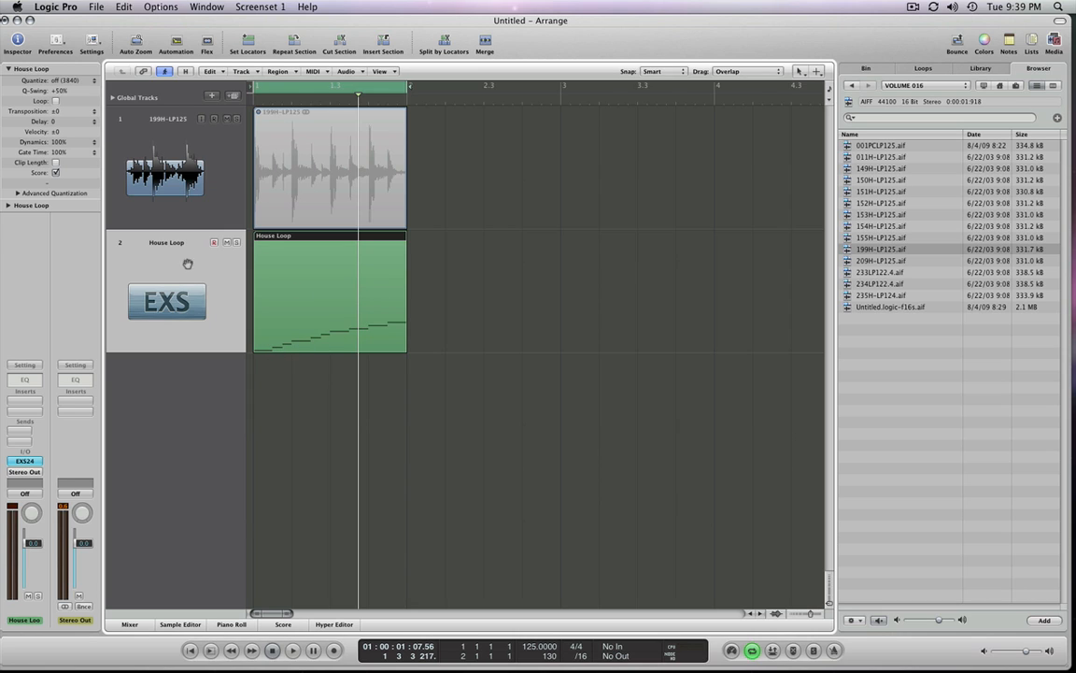
Select the House Loop track and audition the original audio loop against its MIDI region
left_click(327, 169)
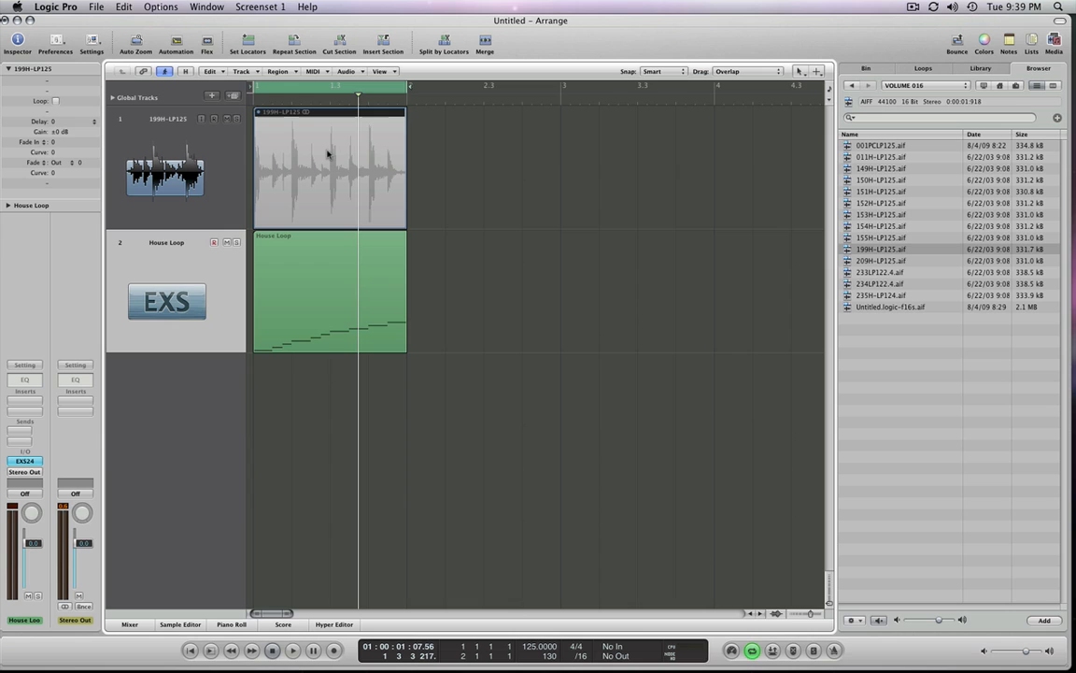
left_click(327, 168)
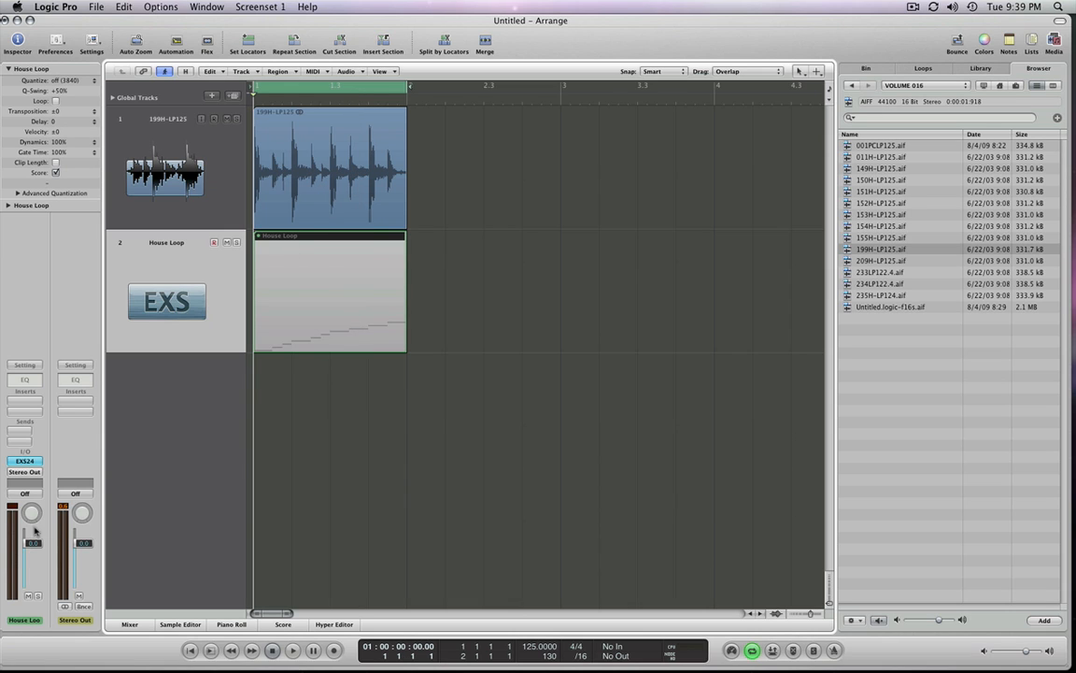
left_click(291, 651)
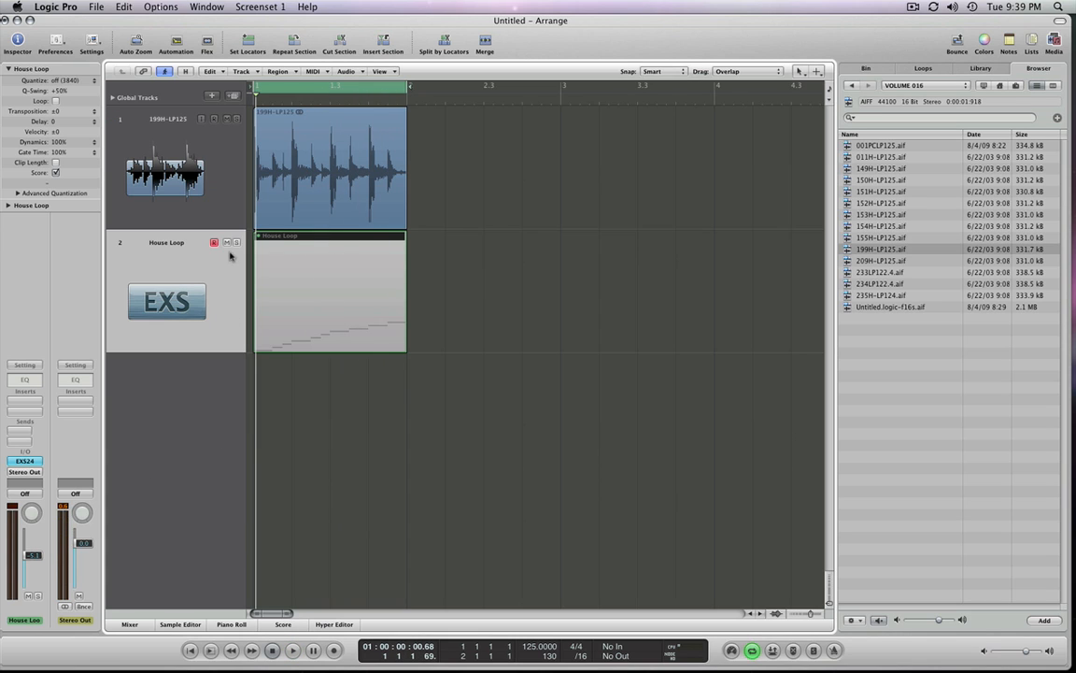
left_click(327, 290)
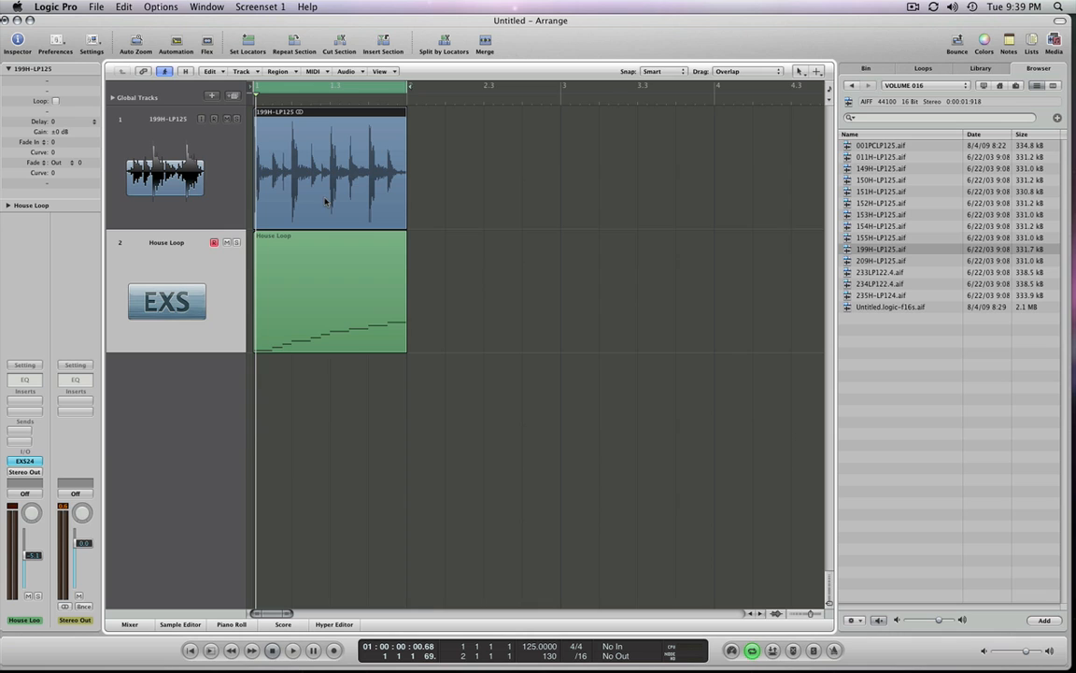
Mute the original audio region and bring up the House Loop EXS24 instrument
left_click(333, 168)
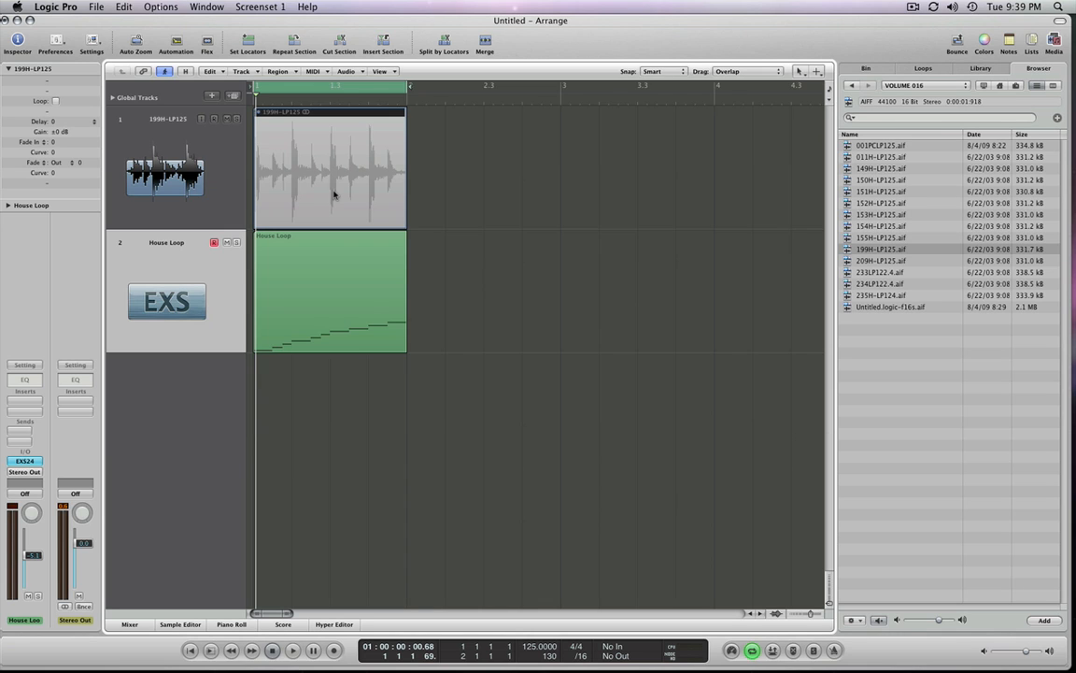
left_click(292, 650)
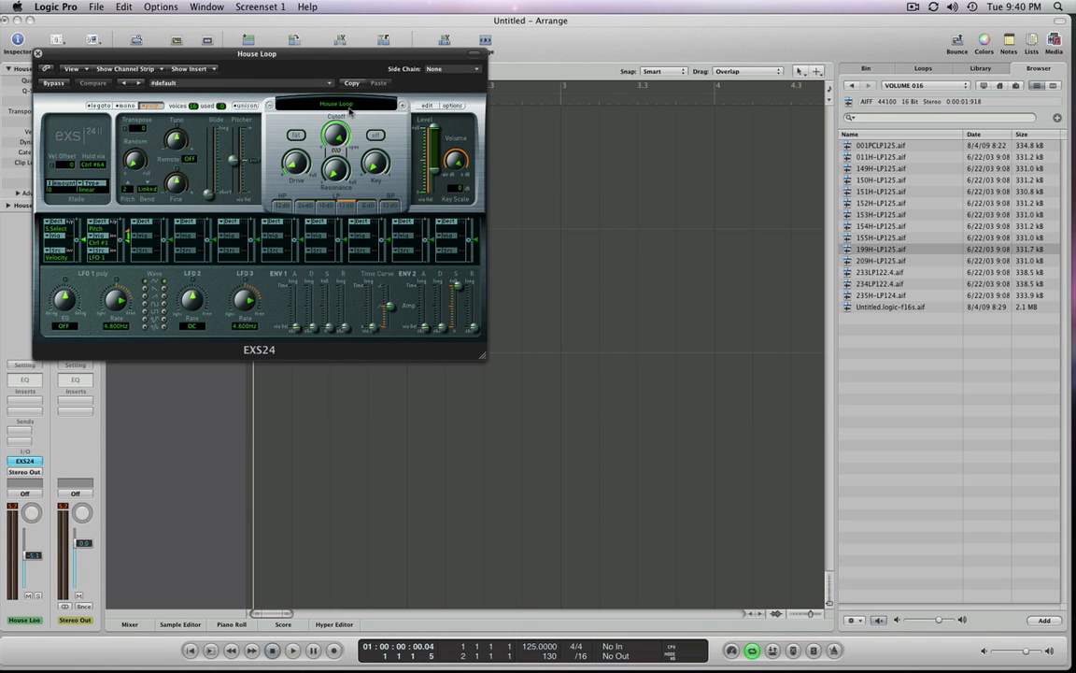
Move the EXS24 window off the tracks and start playback
left_click_drag(256, 52, 607, 196)
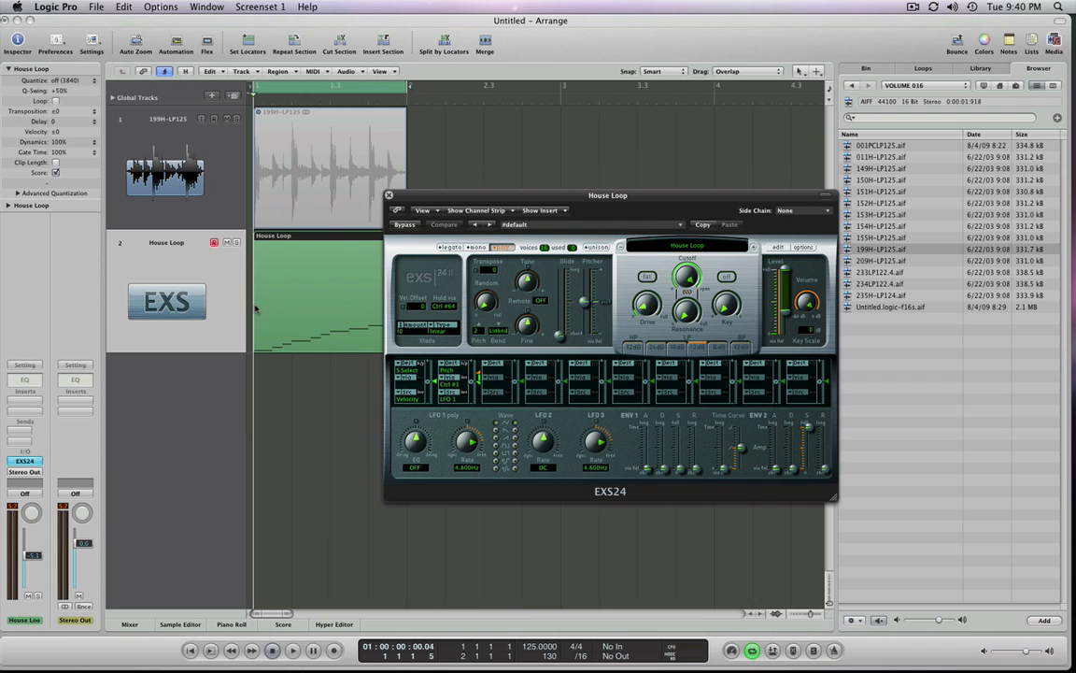
left_click(292, 650)
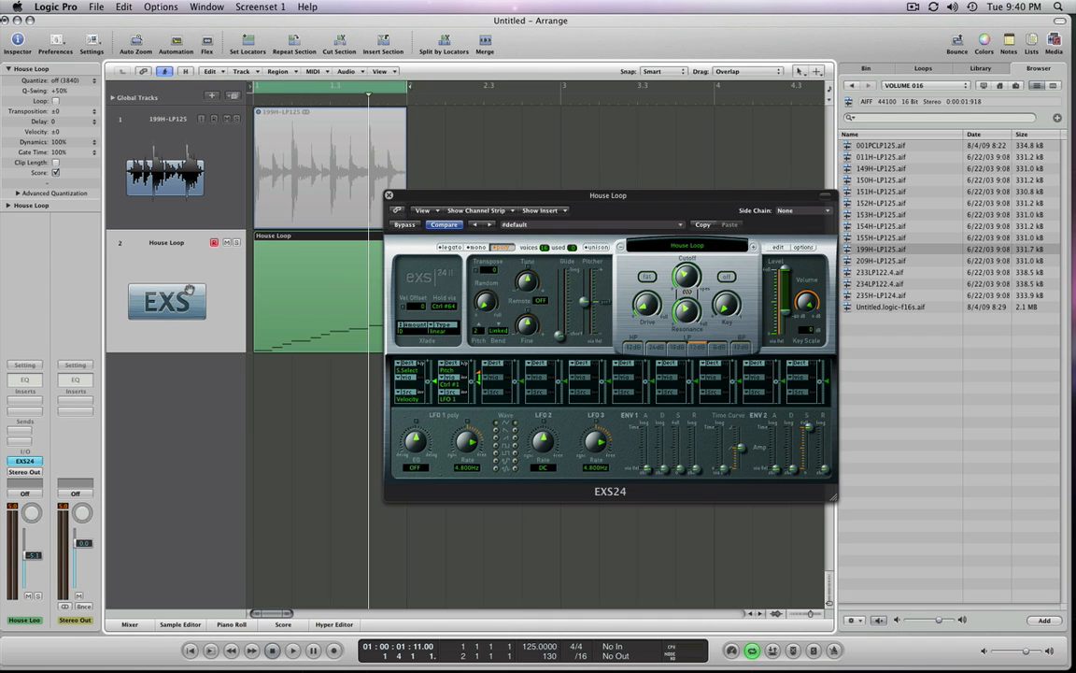
Apply a swing quantize to the House Loop region, adjust its amount, then close the EXS24 window
left_click(56, 78)
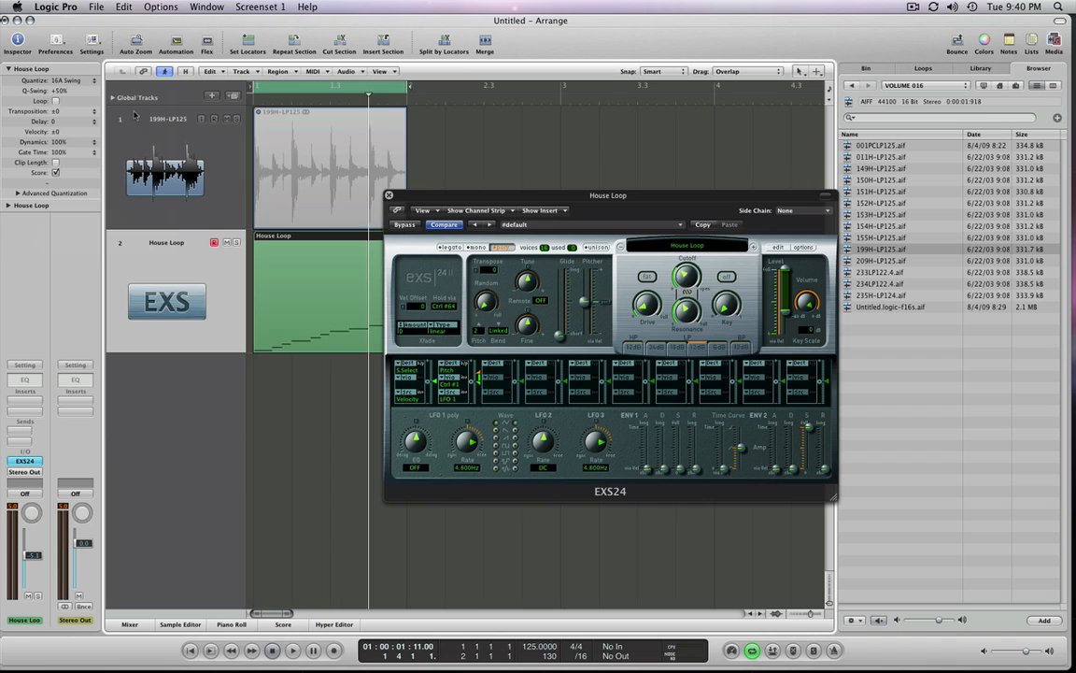
left_click(292, 650)
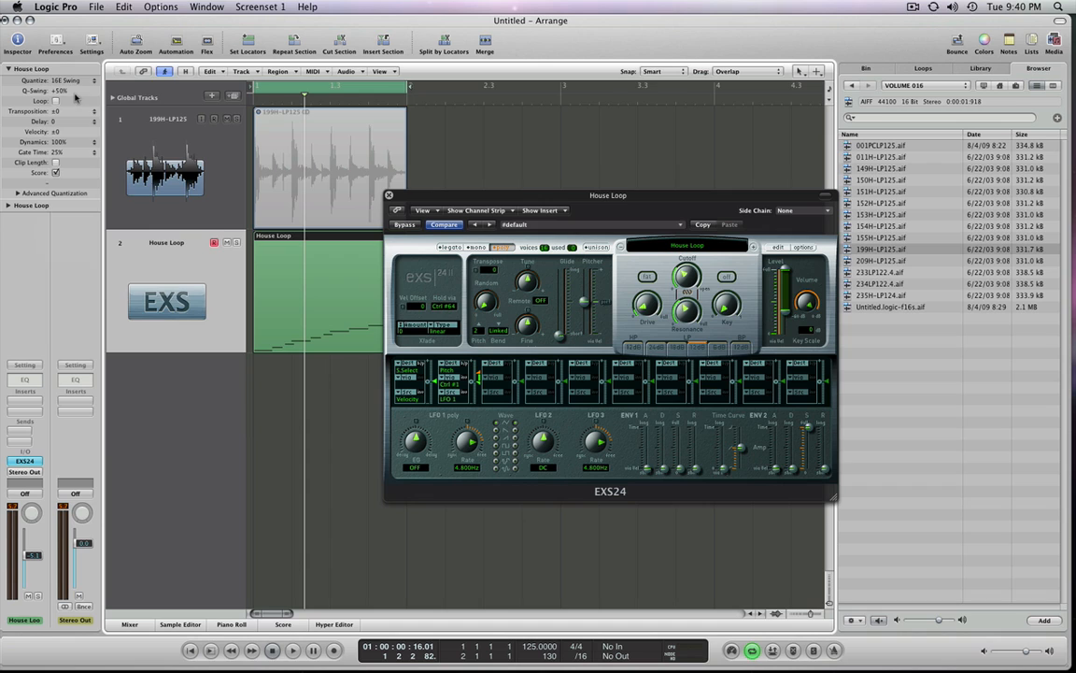
left_click(66, 79)
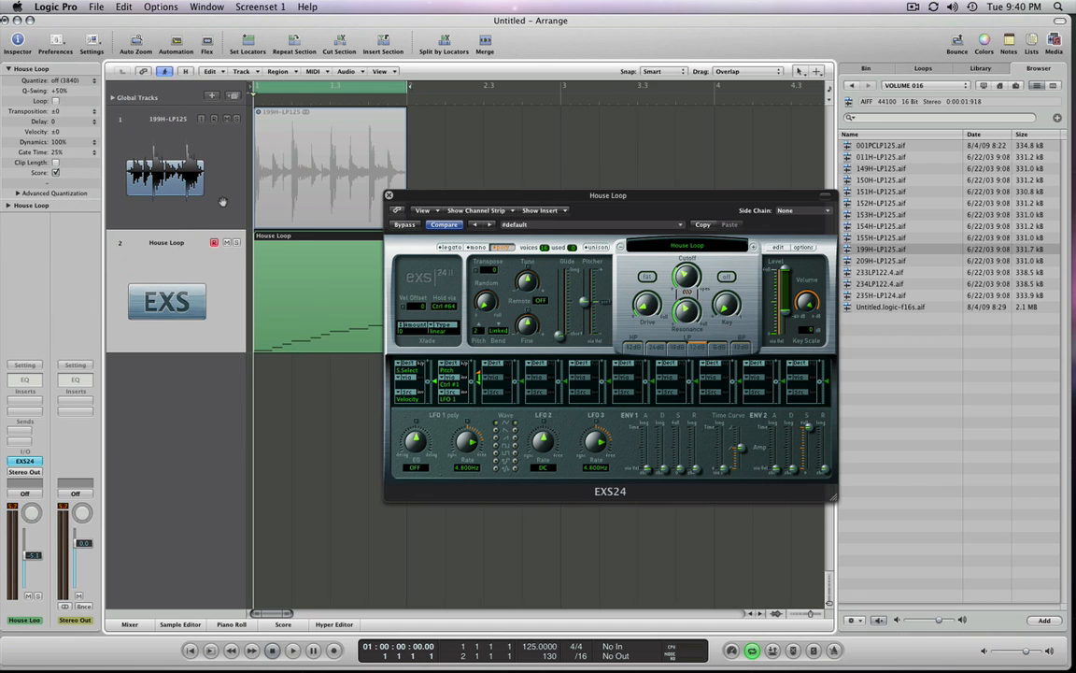
left_click(291, 650)
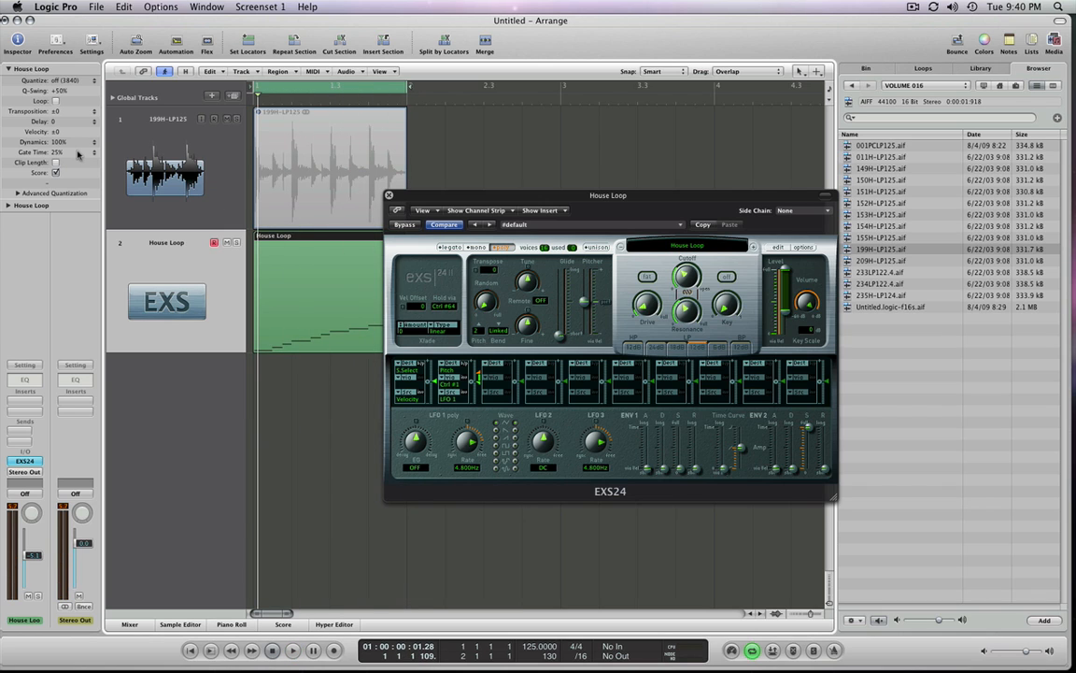
left_click(389, 196)
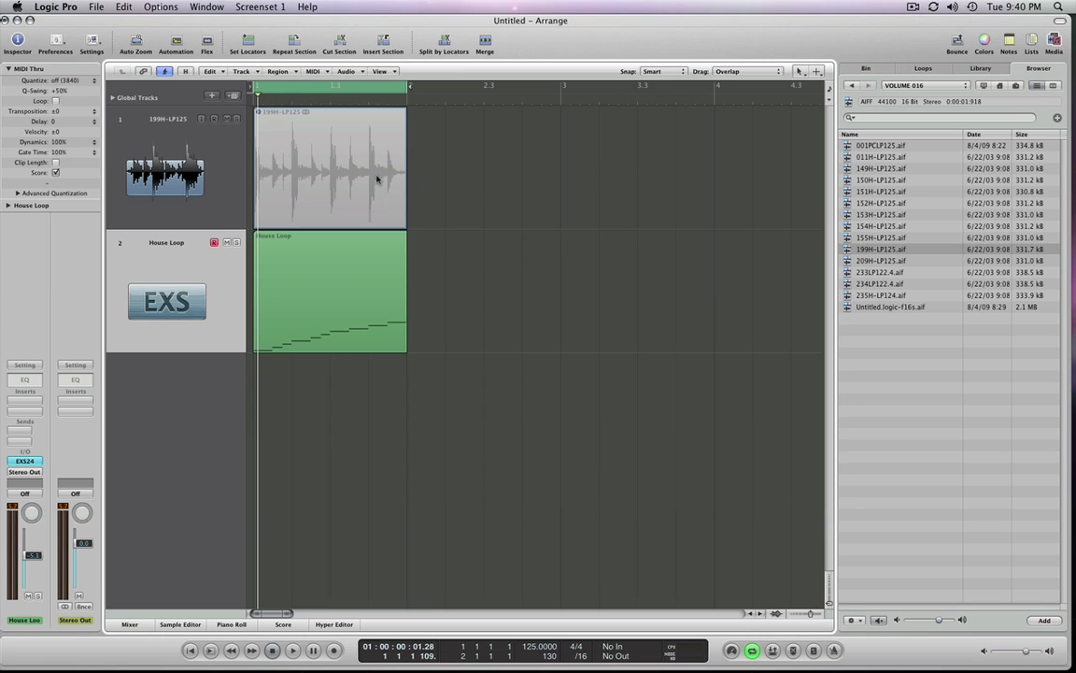